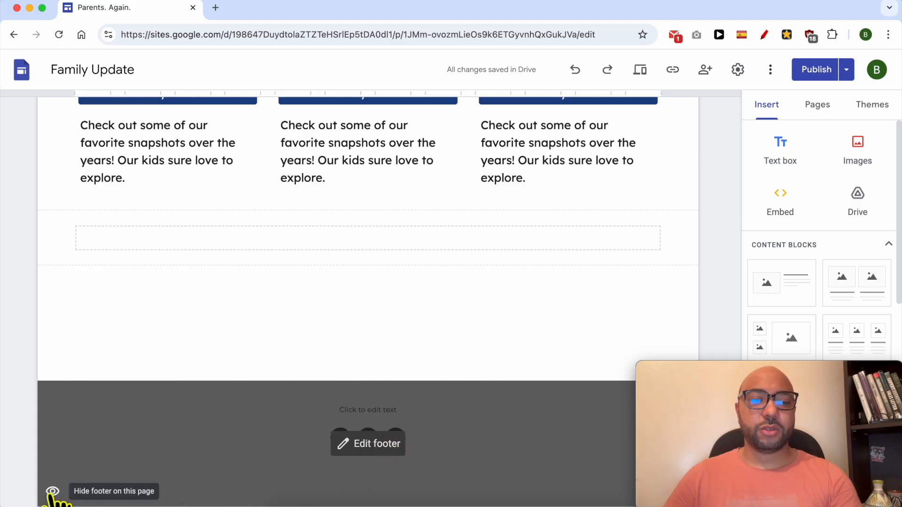
Step: Hide the footer on the Home page and publish the draft to the live site
click(51, 492)
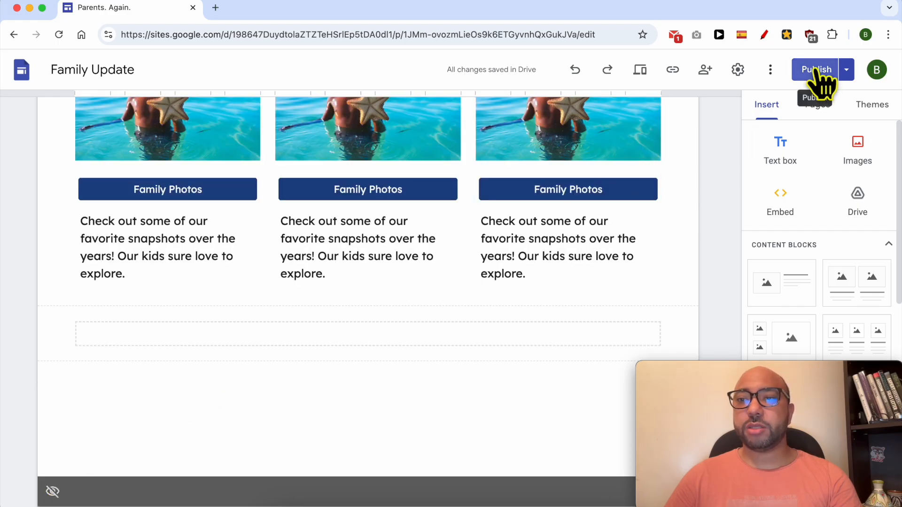
click(816, 68)
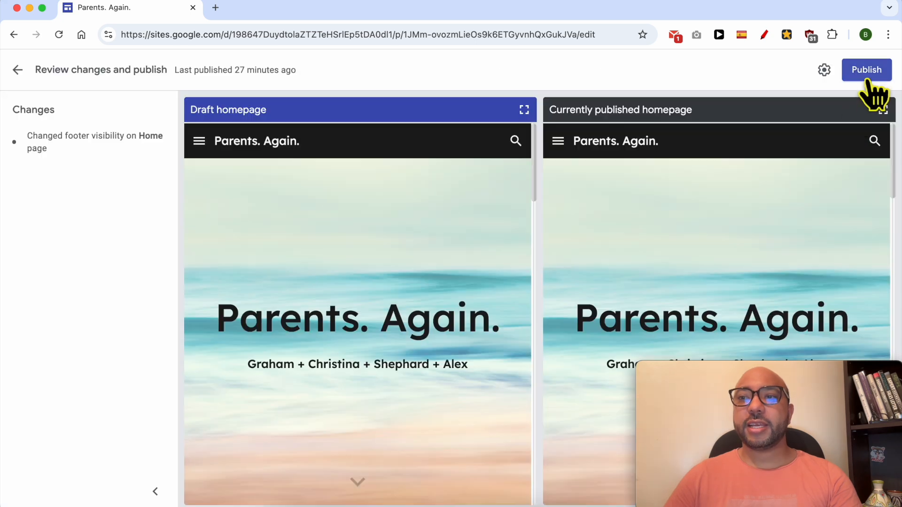
click(866, 70)
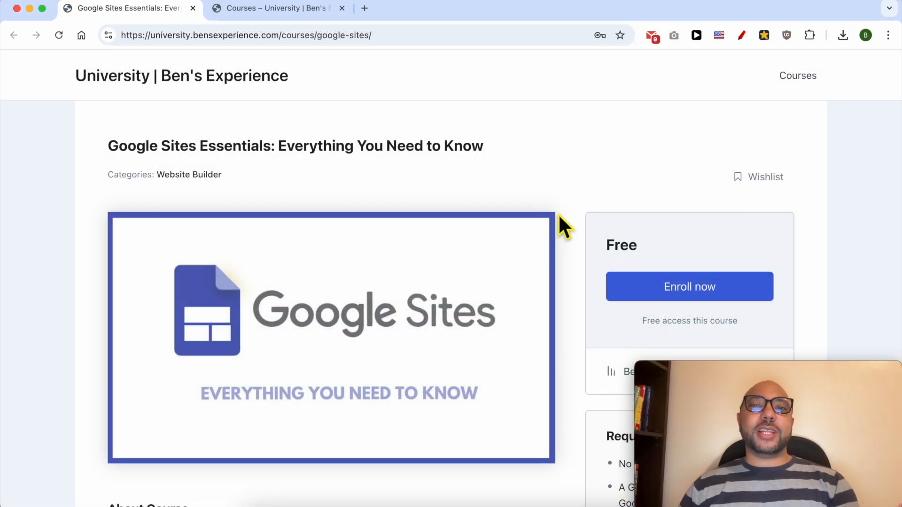
mouse_move(115, 160)
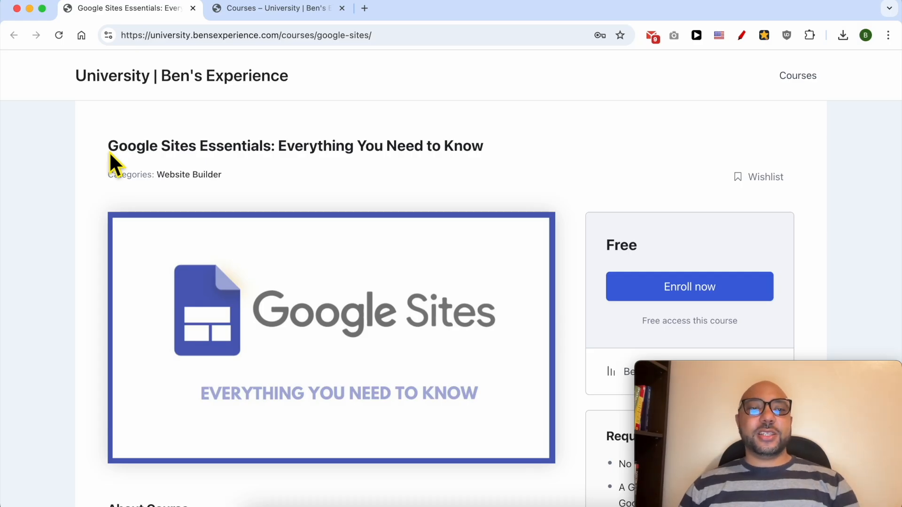
Step: Browse the Google Sites course curriculum and expand the Customizing and Advanced Features lessons
scroll(down, 3)
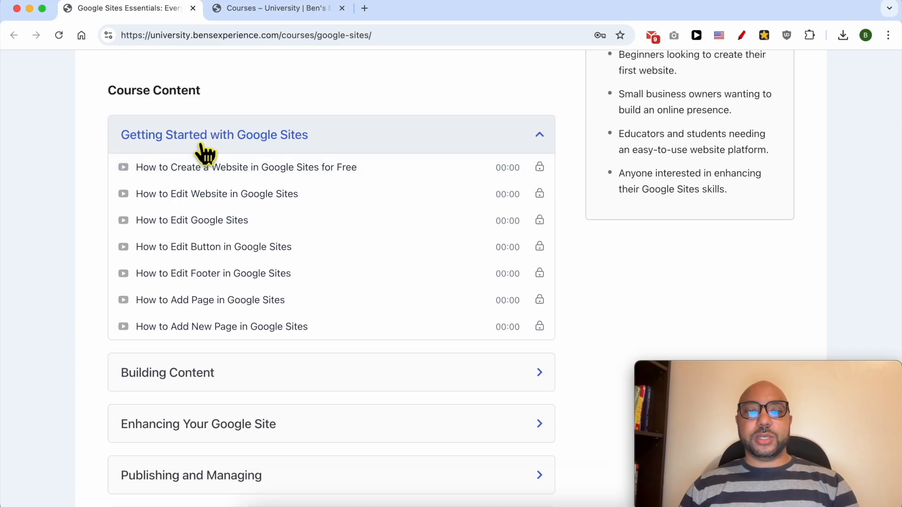
scroll(down, 3)
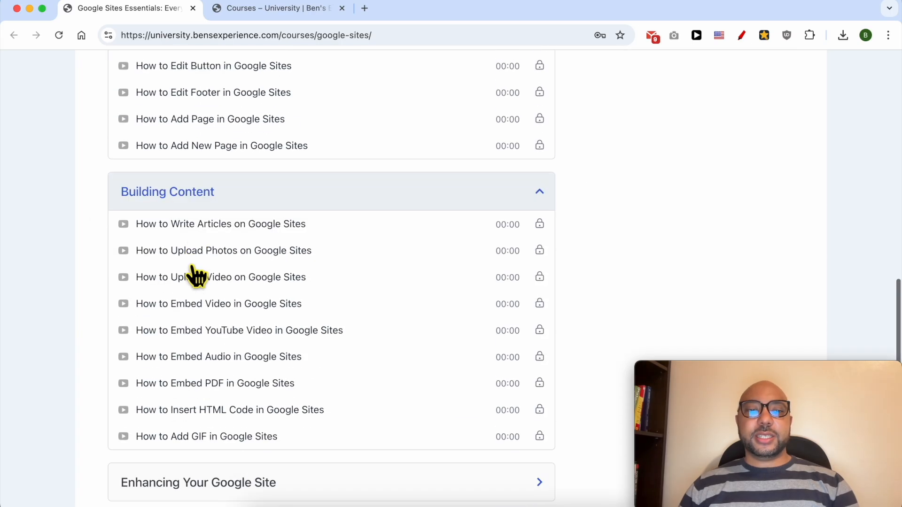
scroll(down, 3)
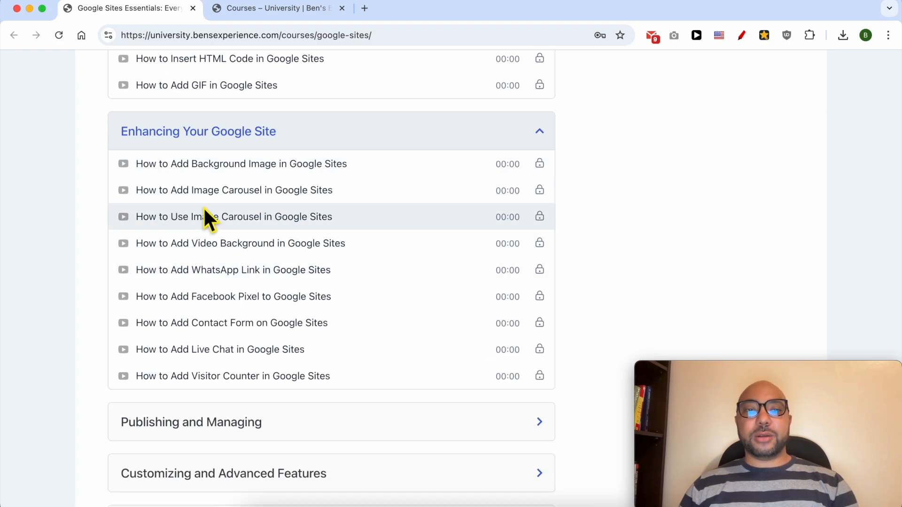
scroll(down, 3)
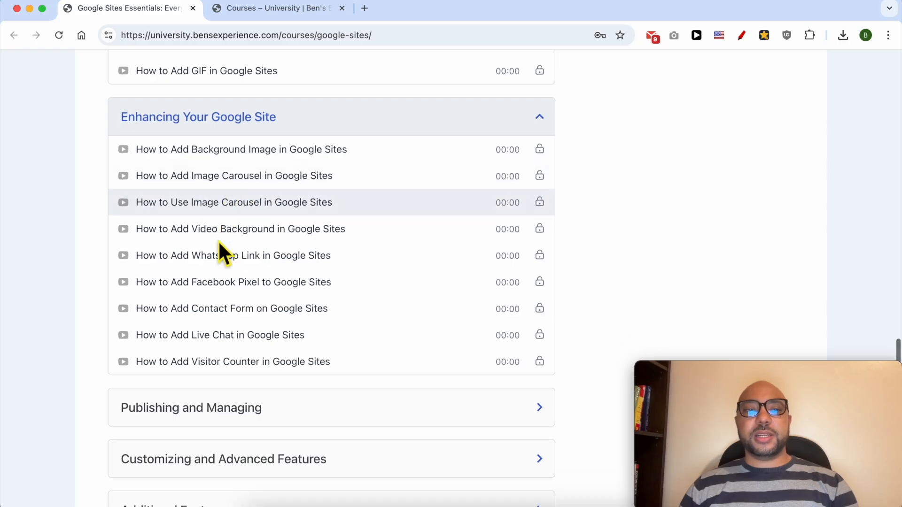
scroll(down, 3)
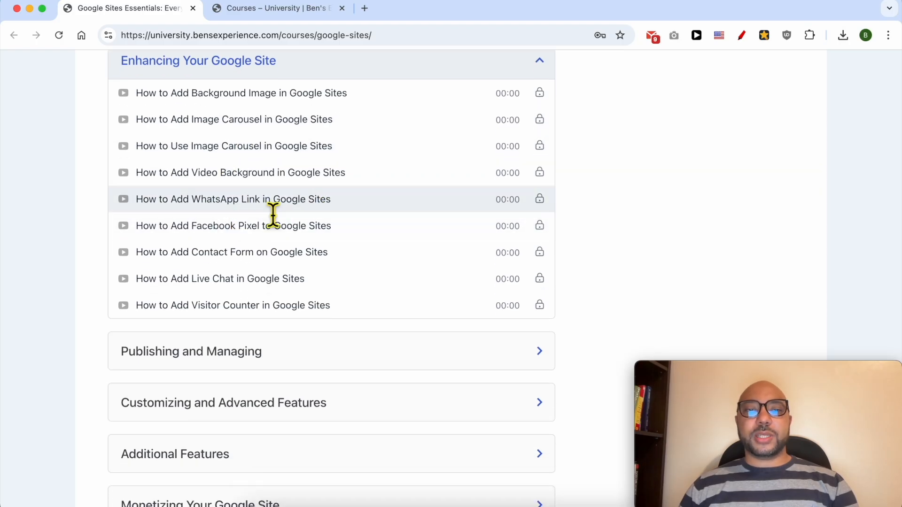
scroll(down, 3)
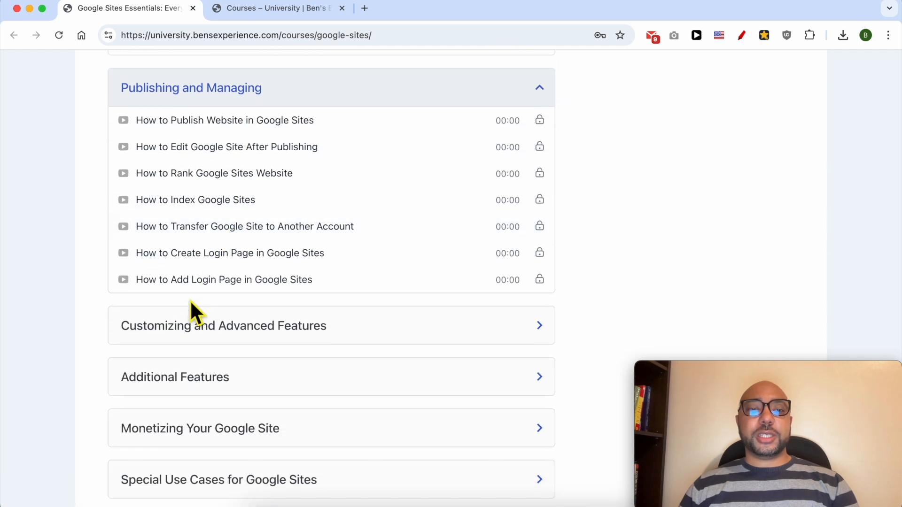
click(224, 326)
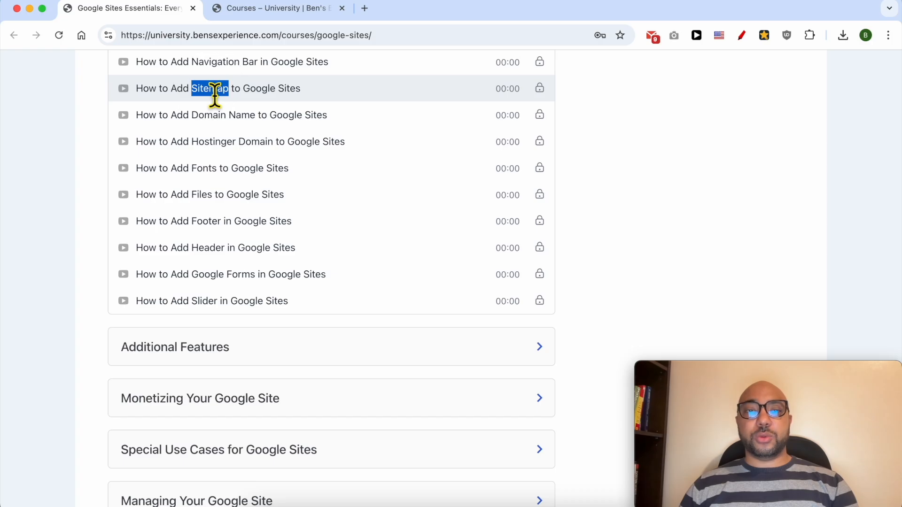
scroll(down, 3)
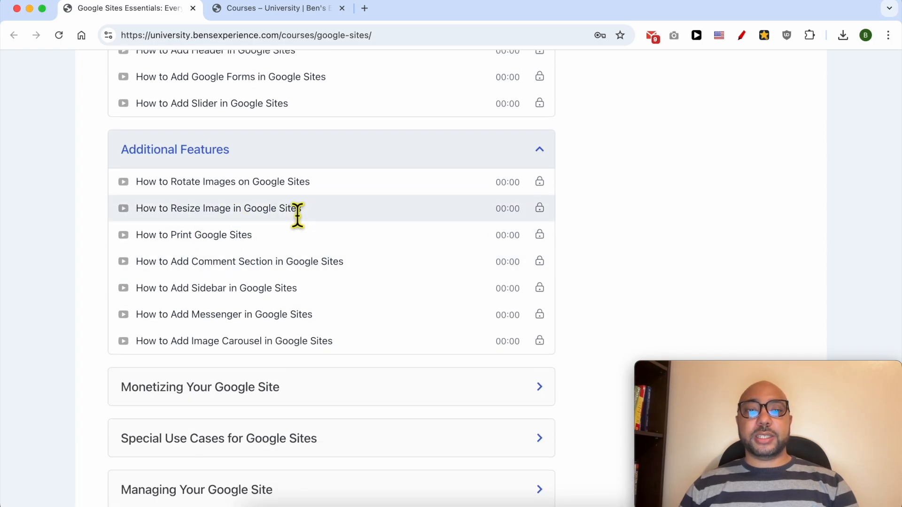
mouse_move(179, 239)
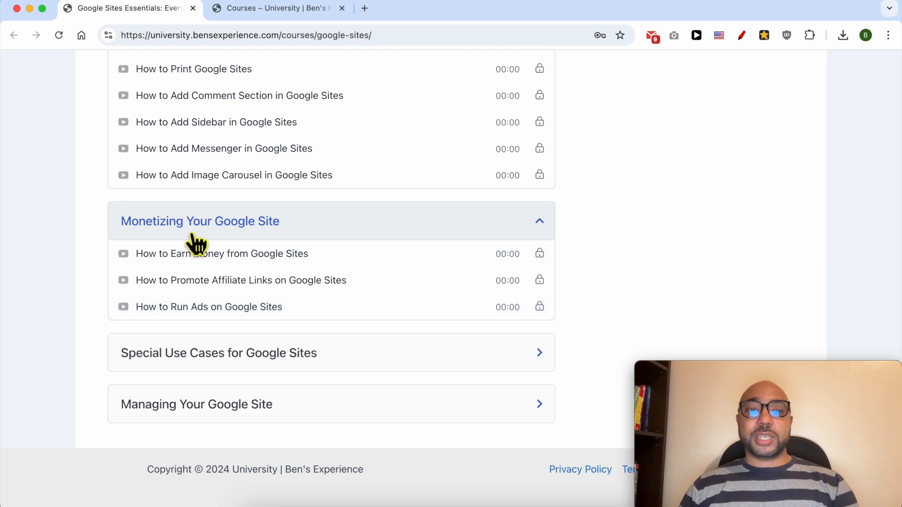
mouse_move(178, 279)
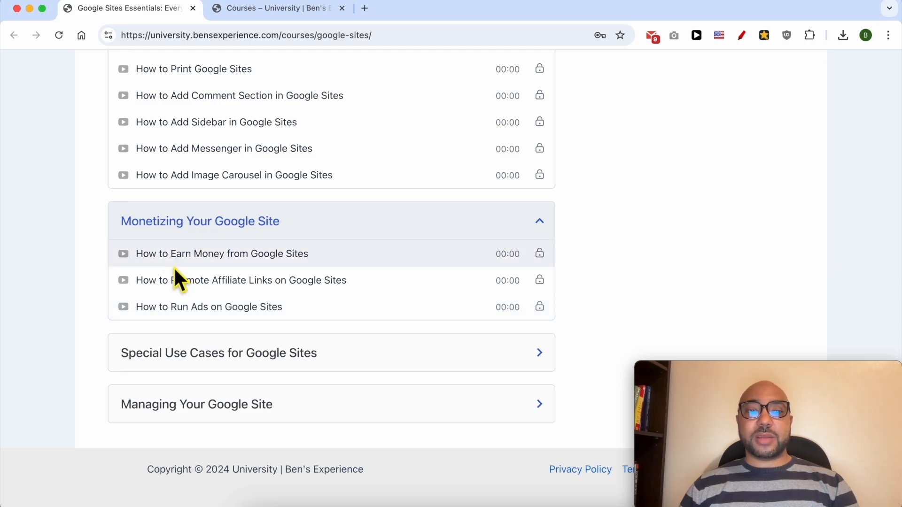
mouse_move(319, 290)
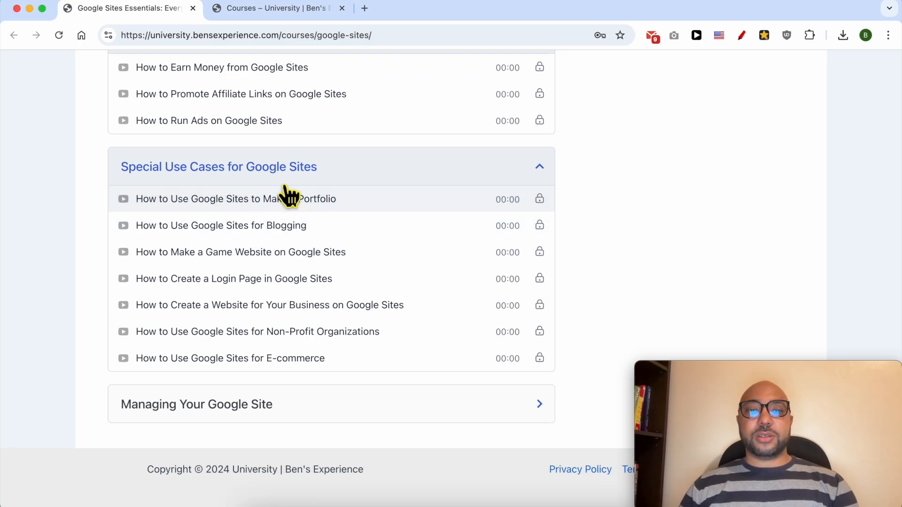
mouse_move(279, 226)
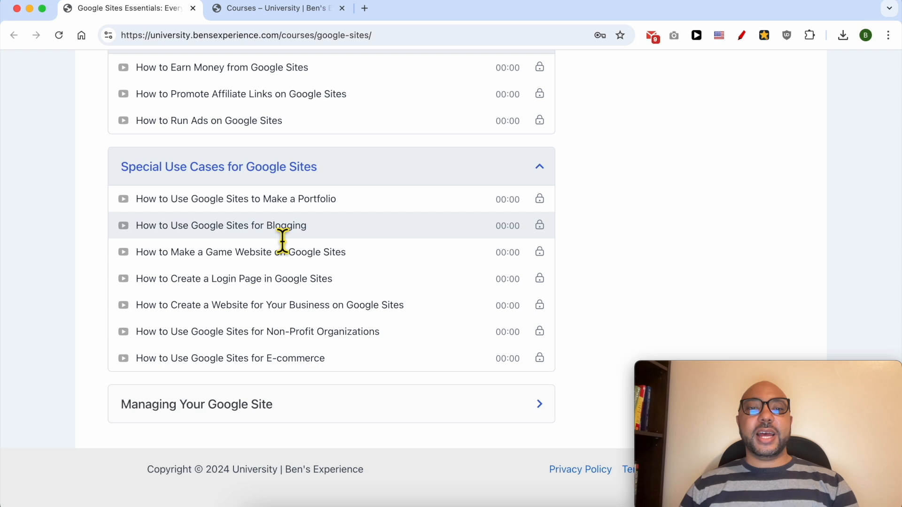
mouse_move(240, 289)
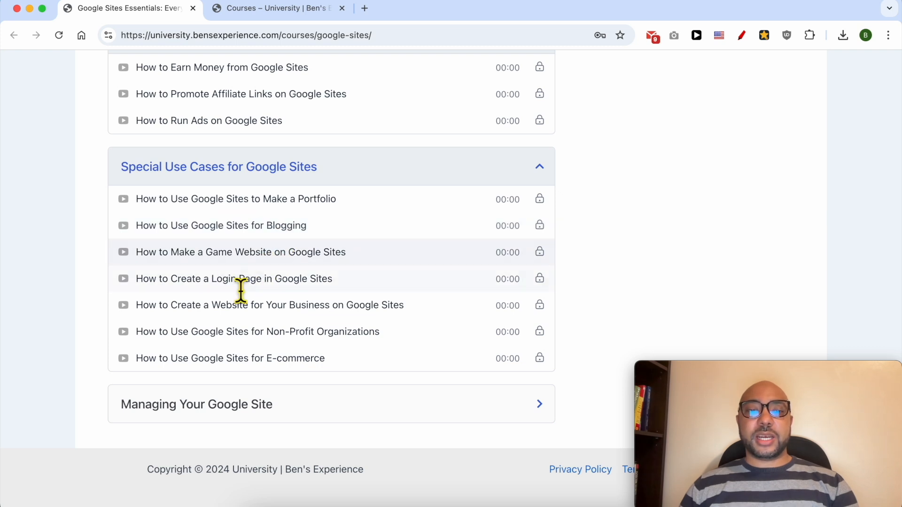
Step: Expand another lesson section, then switch to the page listing all courses
click(197, 404)
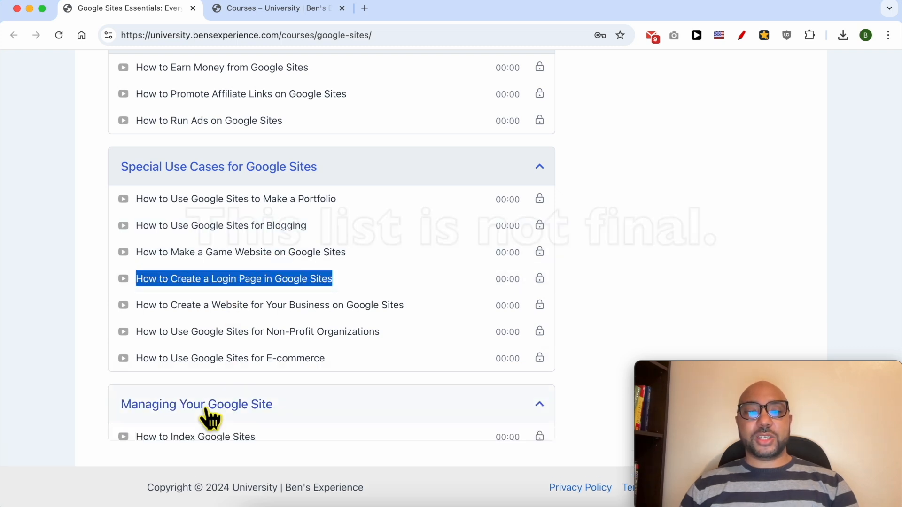
scroll(down, 3)
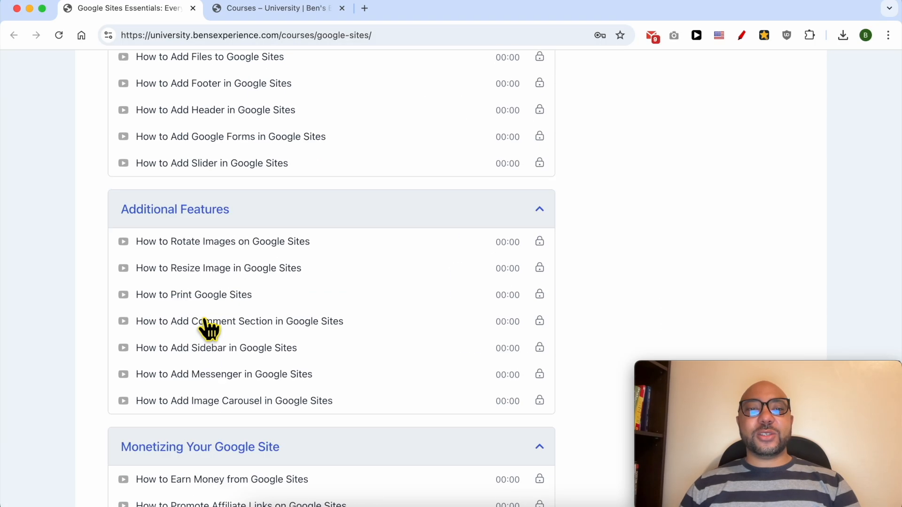
click(276, 9)
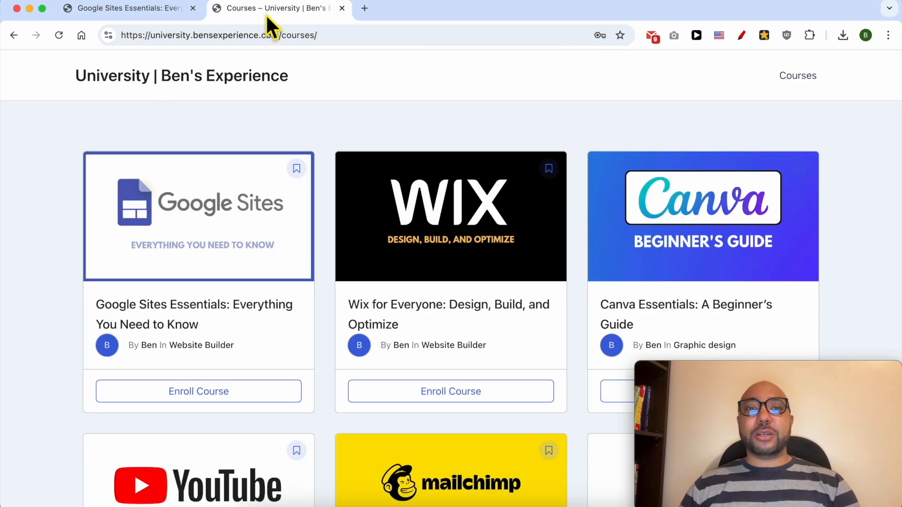
scroll(down, 3)
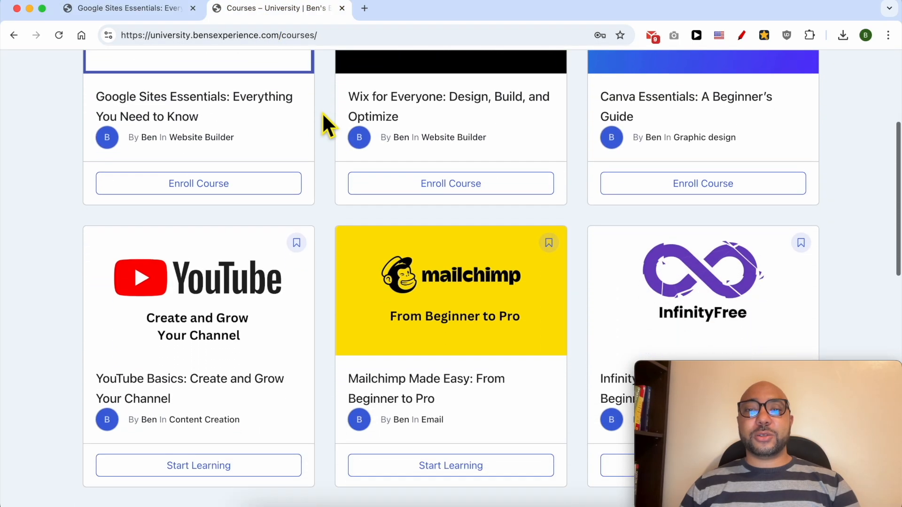
scroll(down, 3)
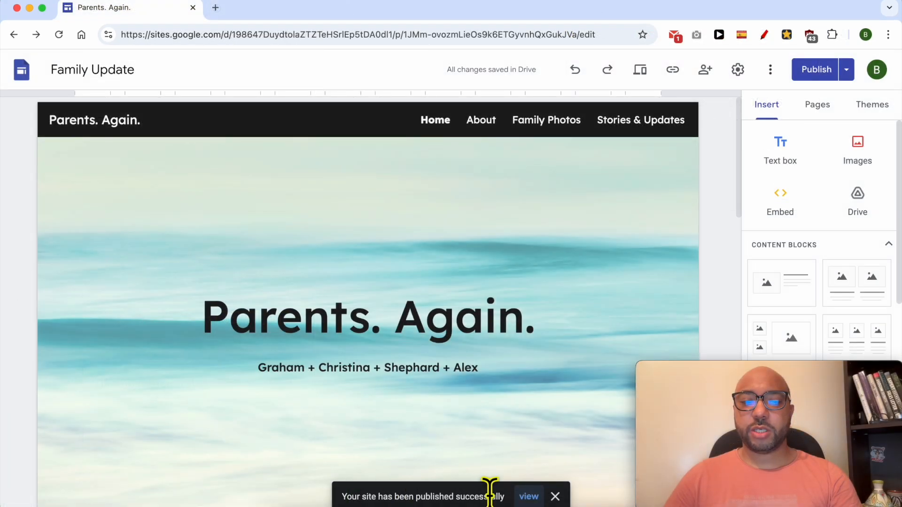
Step: View the live site's Home and About pages for the footer, then return to the editor
click(527, 496)
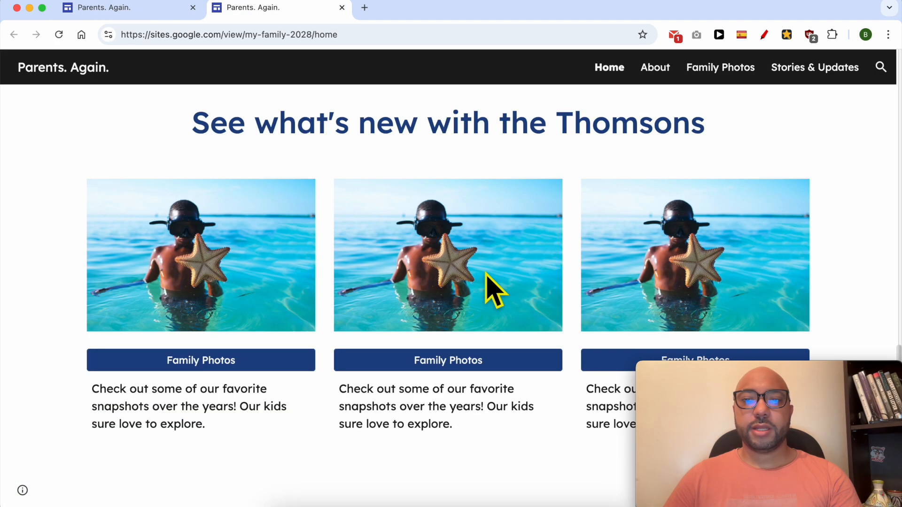
mouse_move(632, 415)
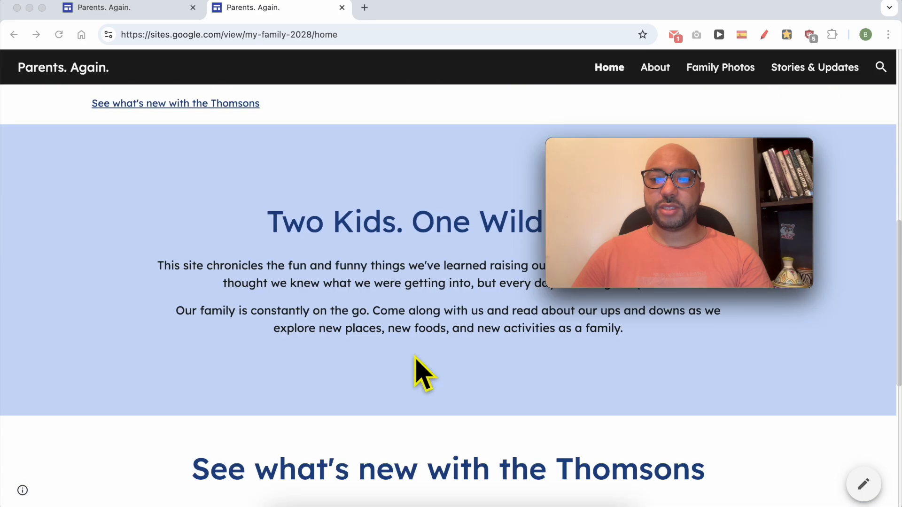
scroll(down, 3)
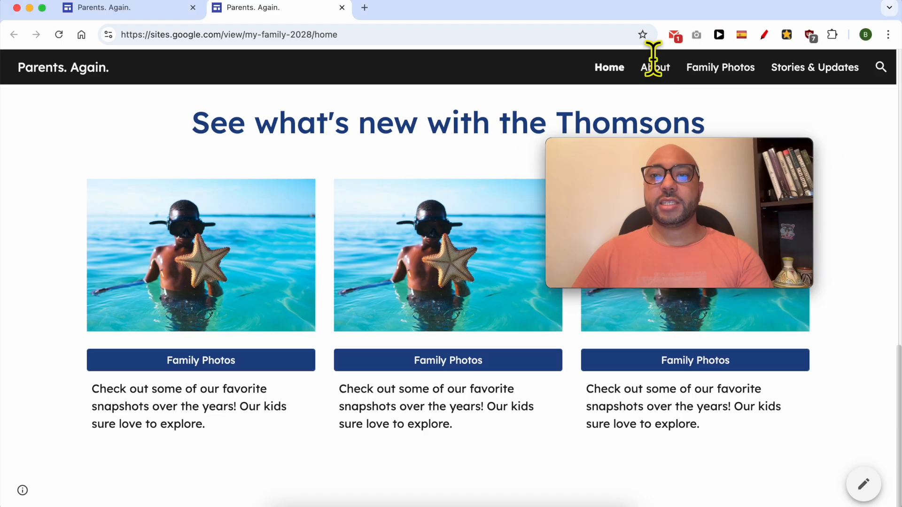
click(653, 67)
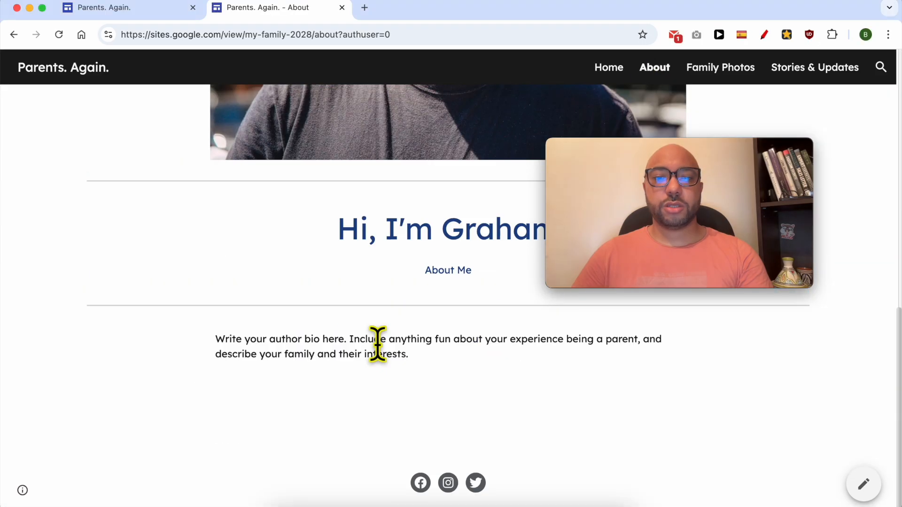
mouse_move(685, 461)
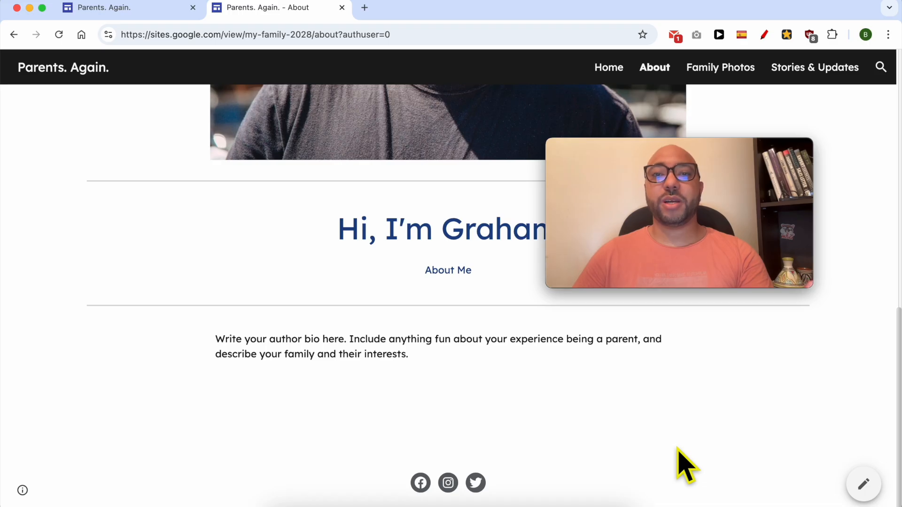
click(127, 7)
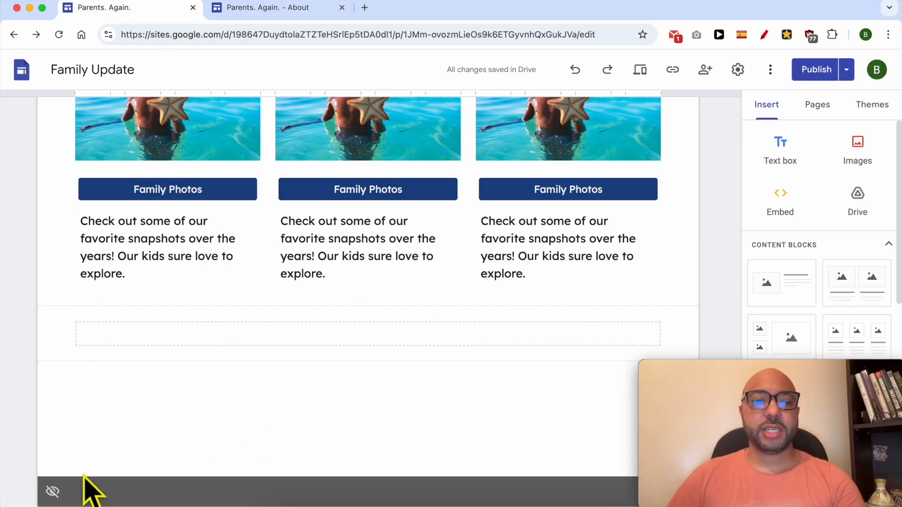
Step: Scroll down the editor to the hidden footer section with its social icons
scroll(down, 3)
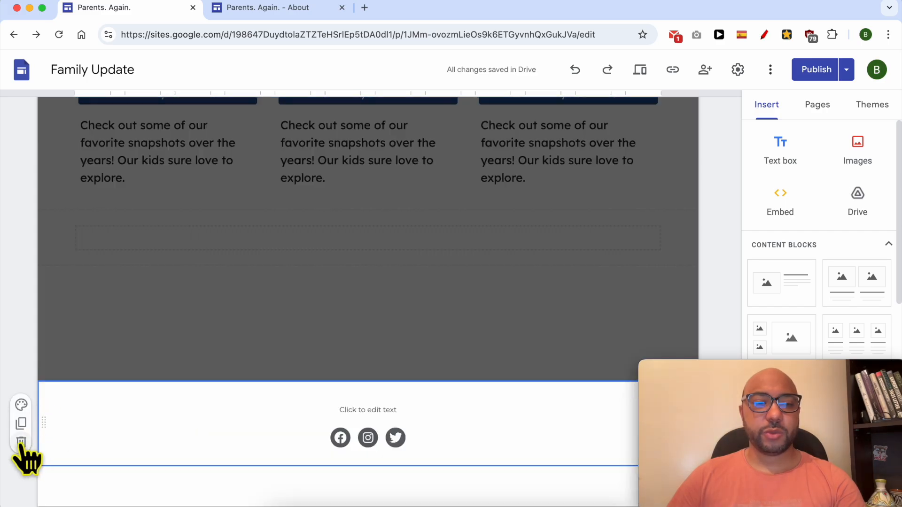
mouse_move(20, 441)
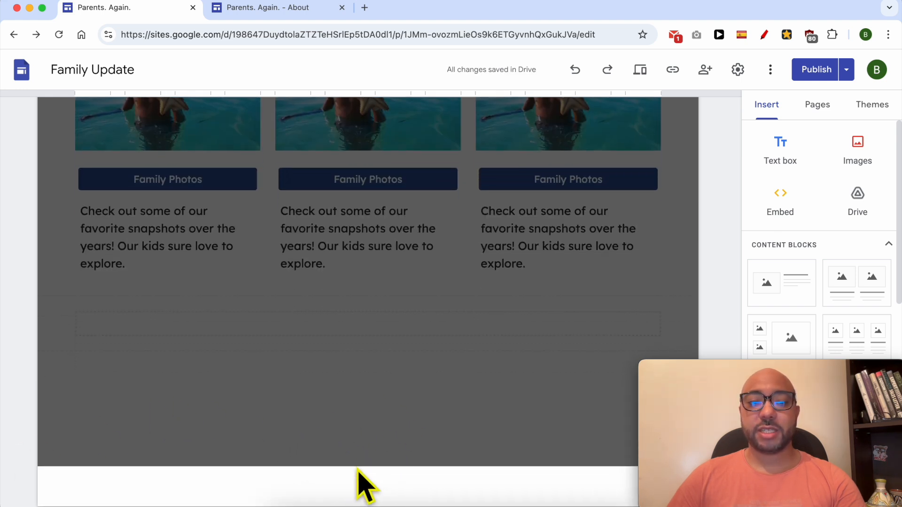
mouse_move(376, 463)
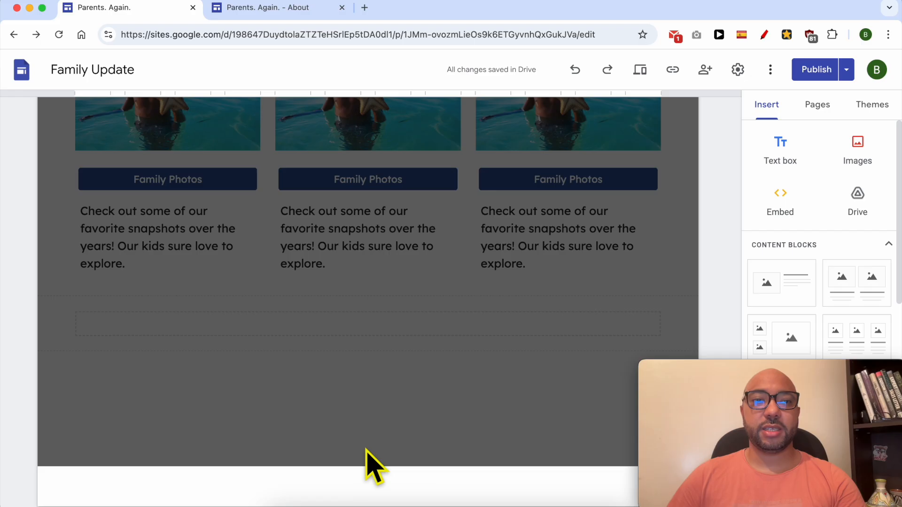
Step: Republish the site without its footer and open the live homepage to confirm
click(815, 69)
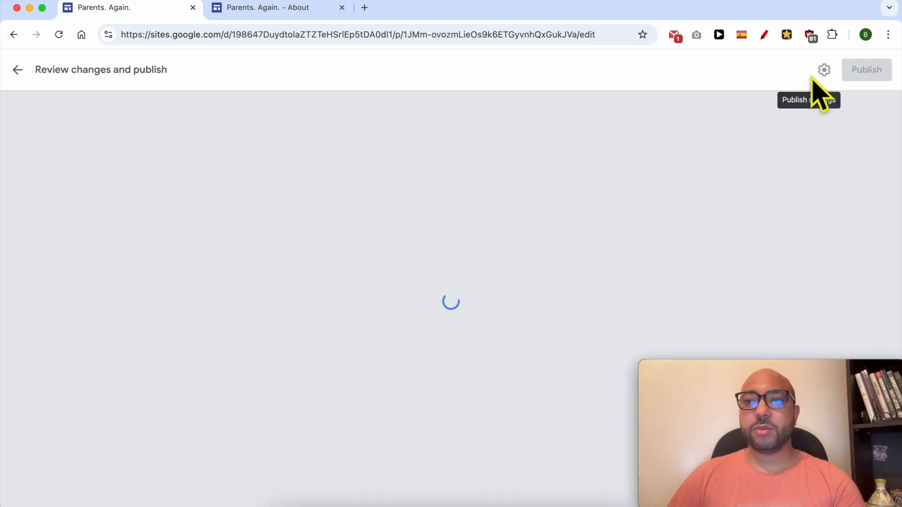
click(866, 70)
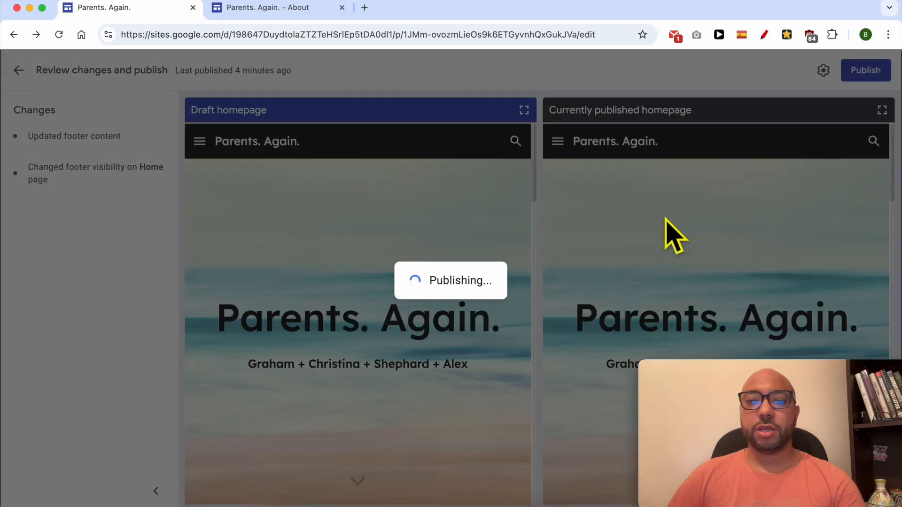
click(865, 69)
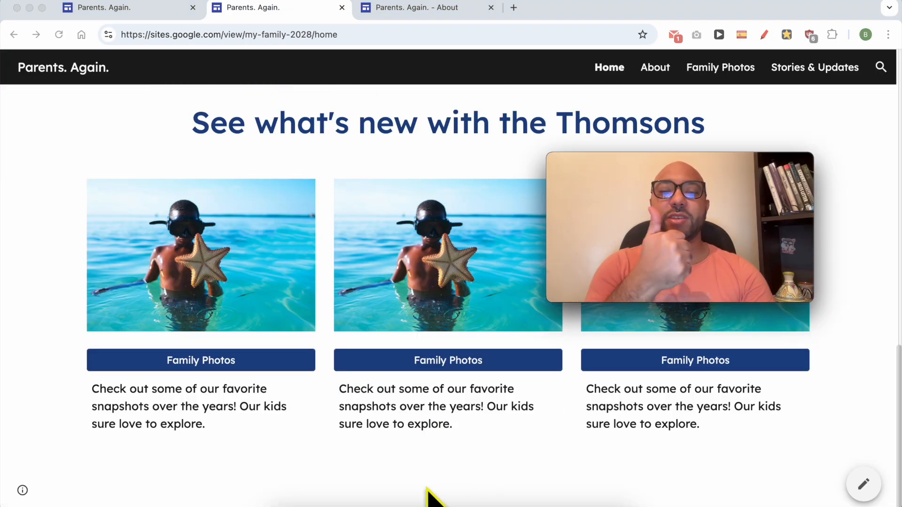
mouse_move(445, 474)
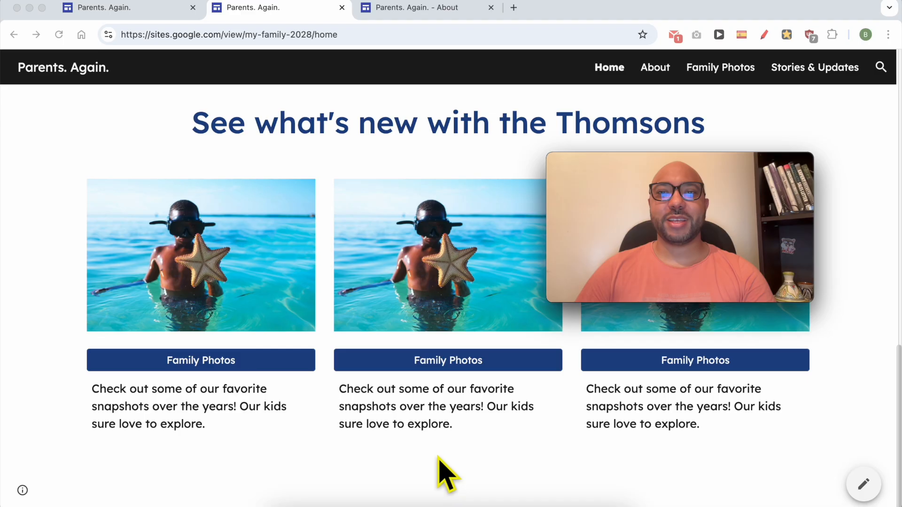